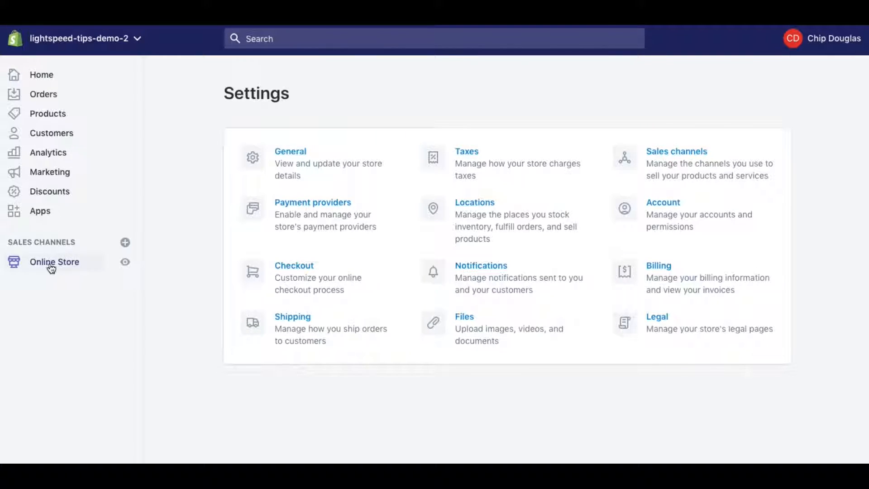
Show the actions menu for the current Supply theme under Online Store themes
{"action": "left_click", "coordinate": [54, 262]}
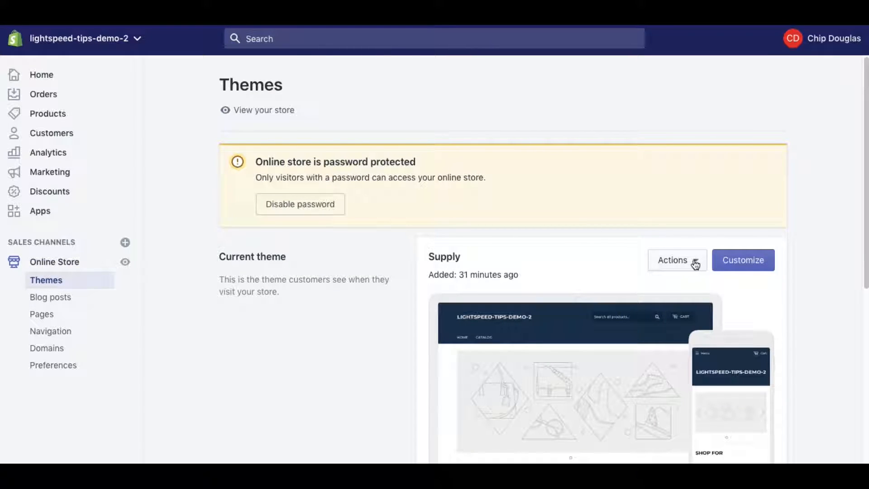
{"action": "left_click", "coordinate": [676, 260]}
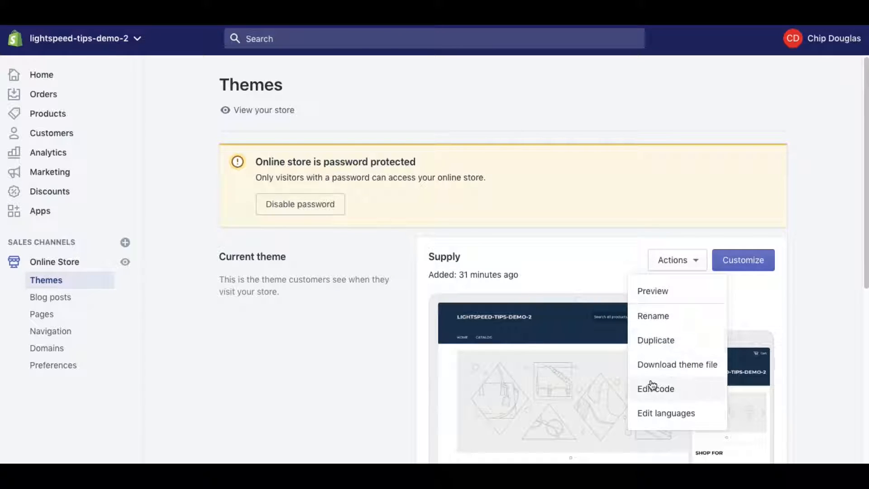
{"action": "mouse_move", "coordinate": [655, 392]}
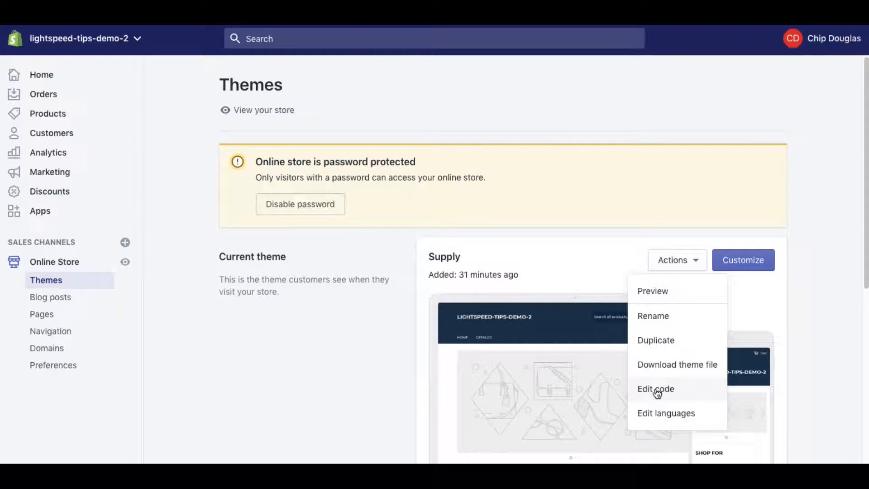
{"action": "mouse_move", "coordinate": [674, 395]}
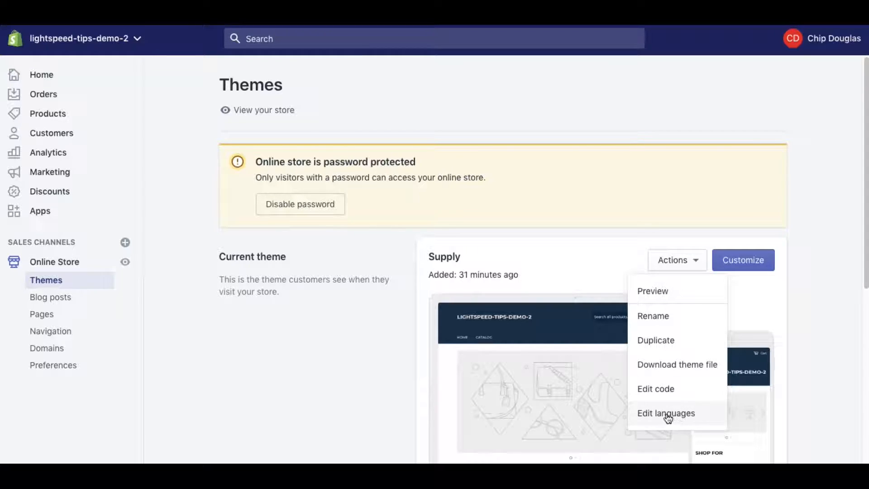
Enter Edit languages and scroll the English translations down to the Search 'No results html' entry
{"action": "left_click", "coordinate": [665, 412]}
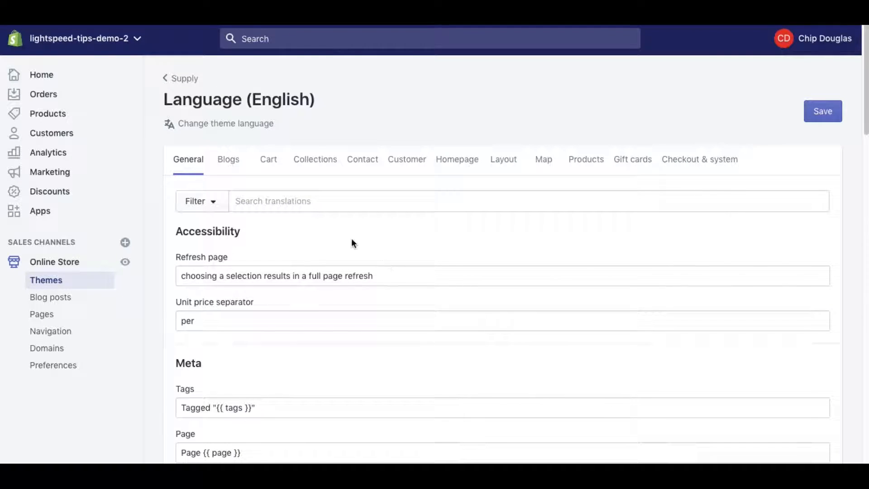
{"action": "scroll", "scroll_direction": "down", "scroll_amount": 3}
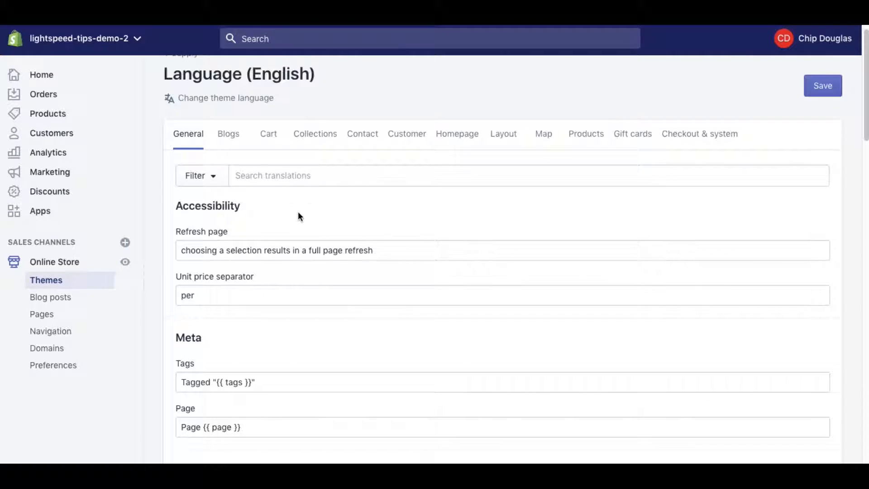
{"action": "scroll", "scroll_direction": "down", "scroll_amount": 3}
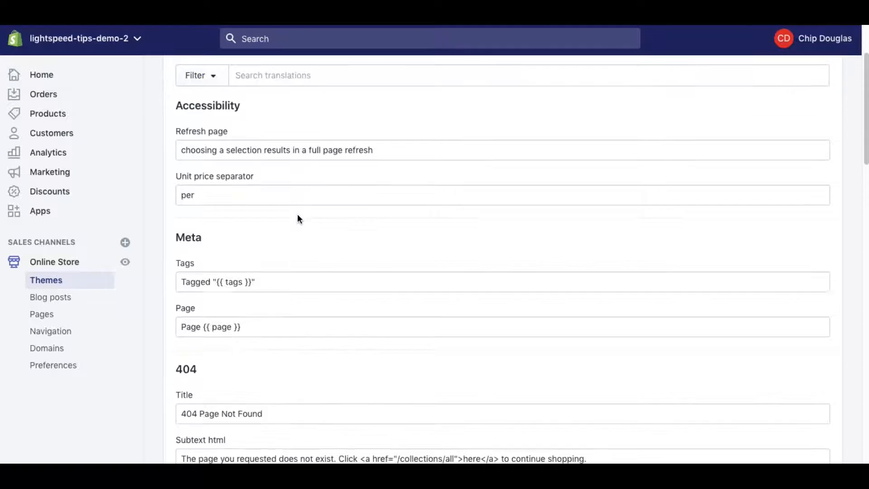
{"action": "scroll", "scroll_direction": "down", "scroll_amount": 3}
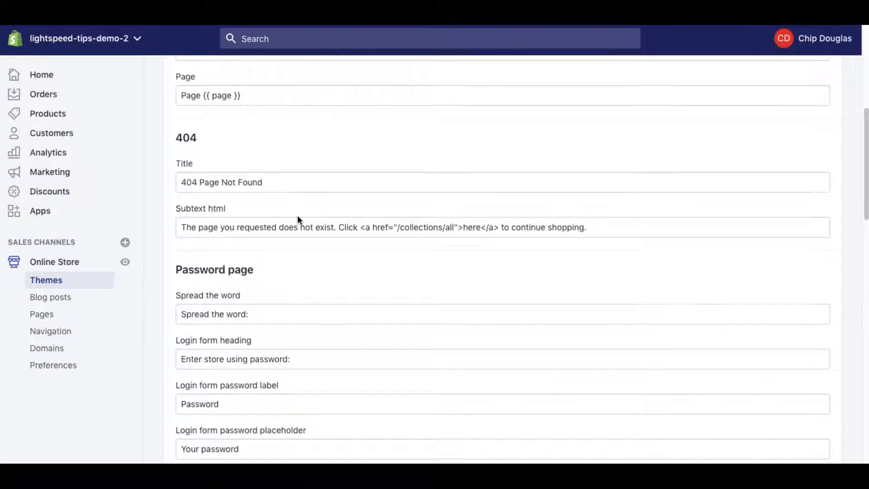
{"action": "scroll", "scroll_direction": "down", "scroll_amount": 3}
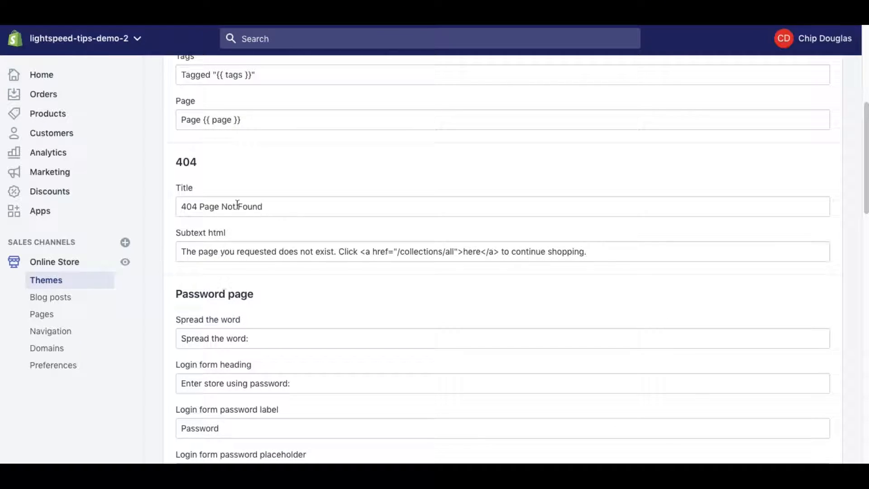
{"action": "scroll", "scroll_direction": "down", "scroll_amount": 3}
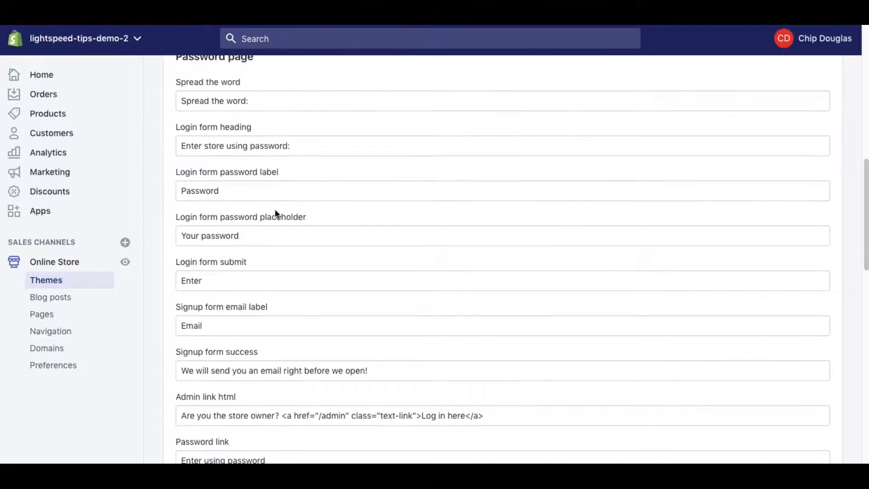
{"action": "scroll", "scroll_direction": "down", "scroll_amount": 3}
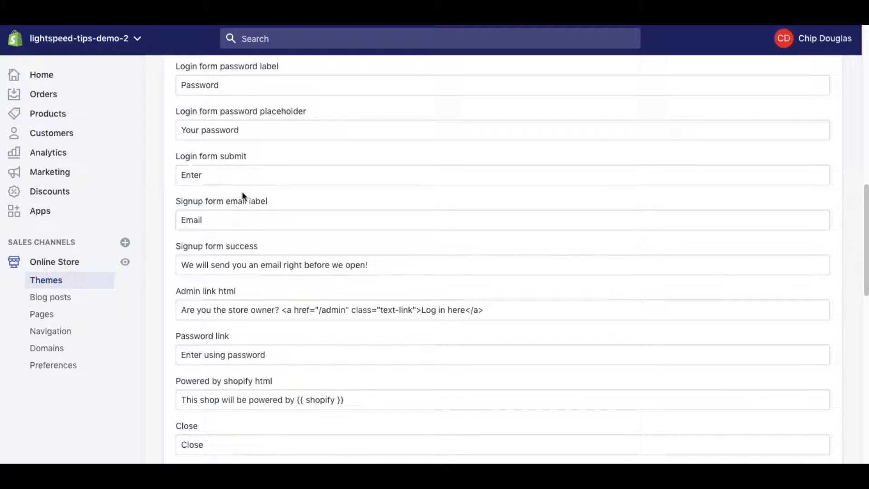
{"action": "scroll", "scroll_direction": "down", "scroll_amount": 3}
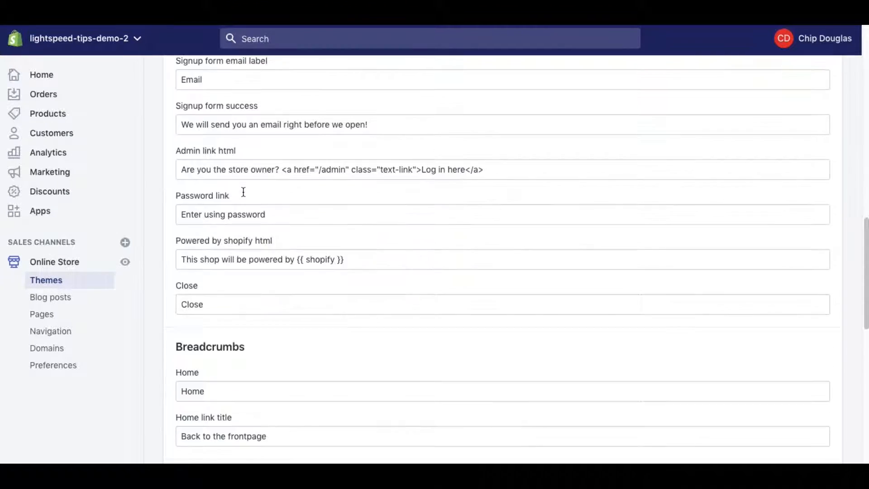
{"action": "scroll", "scroll_direction": "down", "scroll_amount": 3}
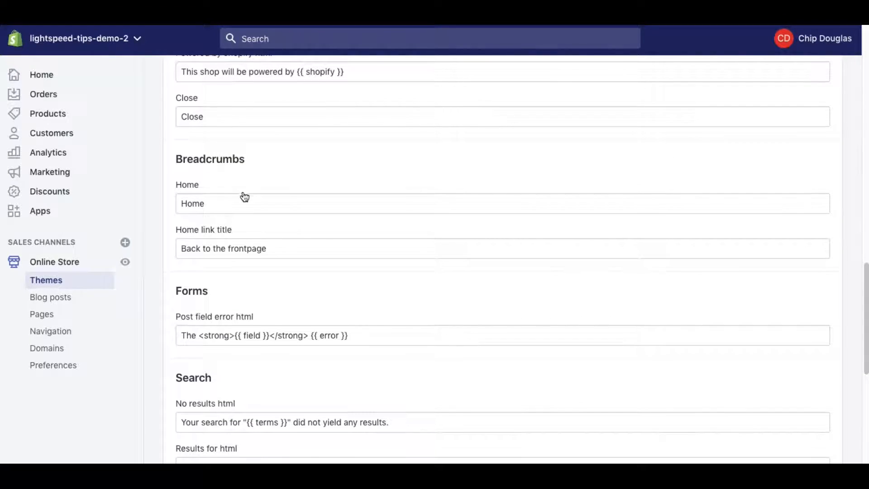
{"action": "scroll", "scroll_direction": "down", "scroll_amount": 3}
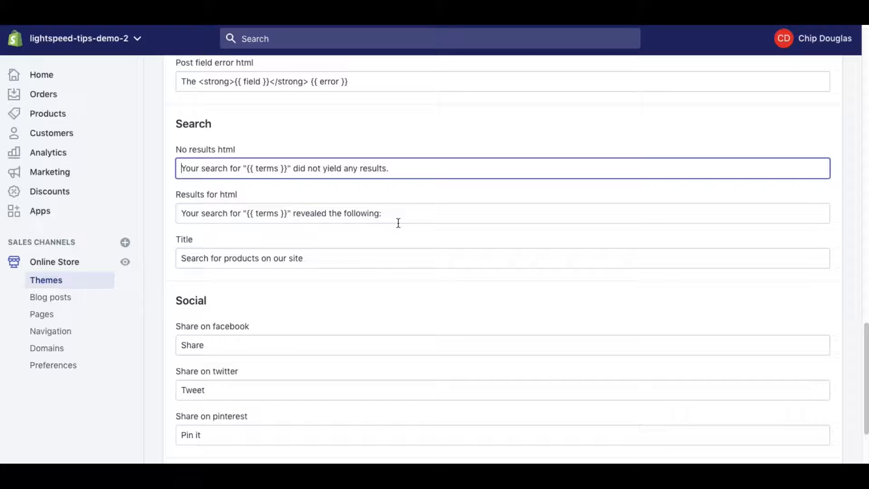
Rewrite the no-results message to 'You must've messed it up! ... did not find anything! Try again, good luck!'
{"action": "type", "text": "Yo"}
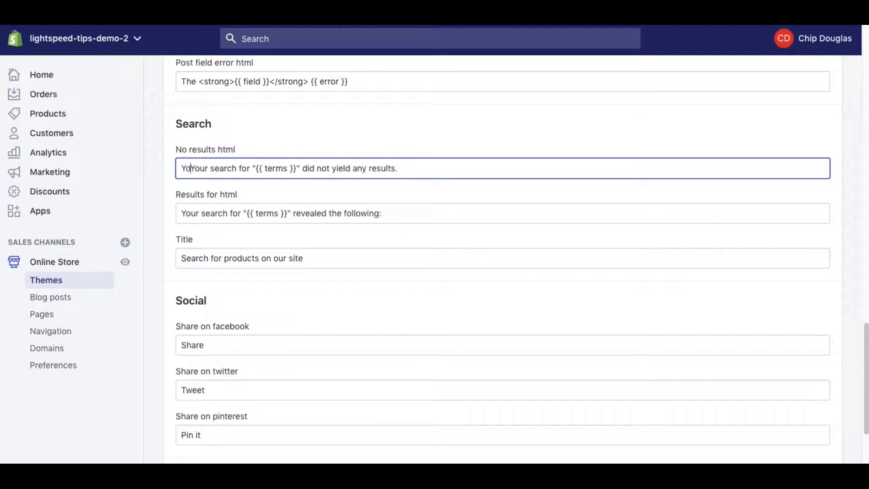
{"action": "type", "text": "You must've messed it up!"}
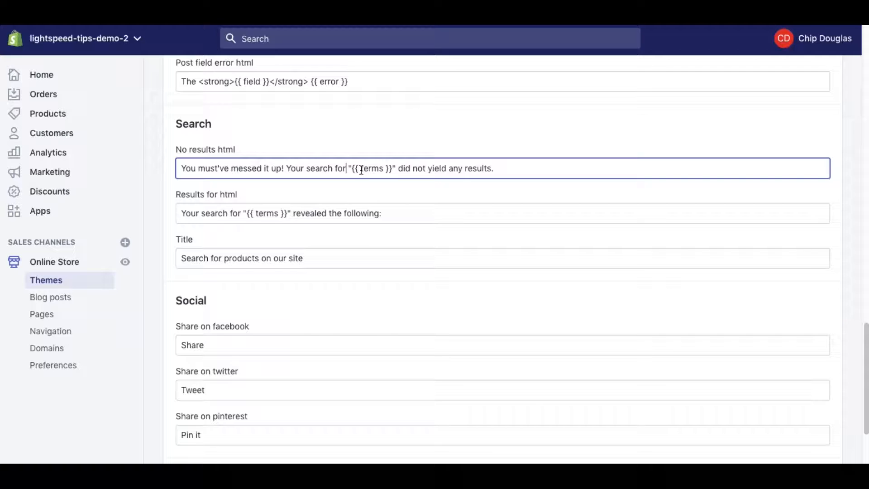
{"action": "double_click", "coordinate": [374, 168]}
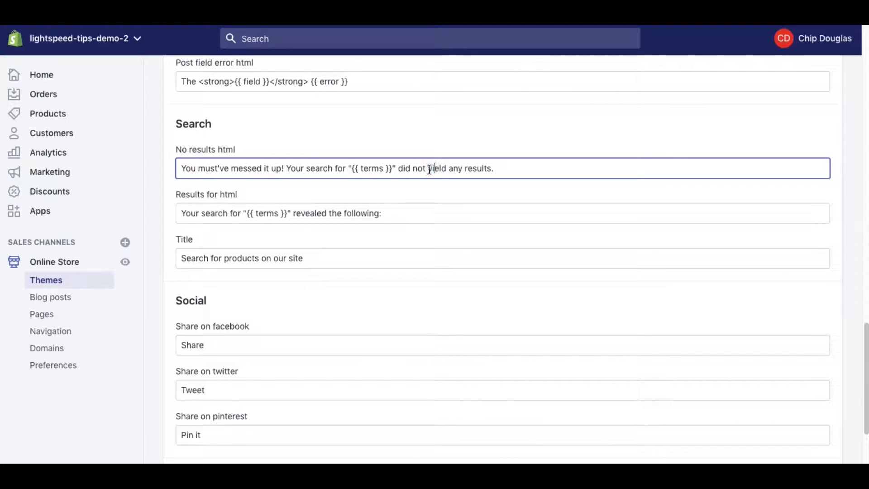
{"action": "type", "text": "find an"}
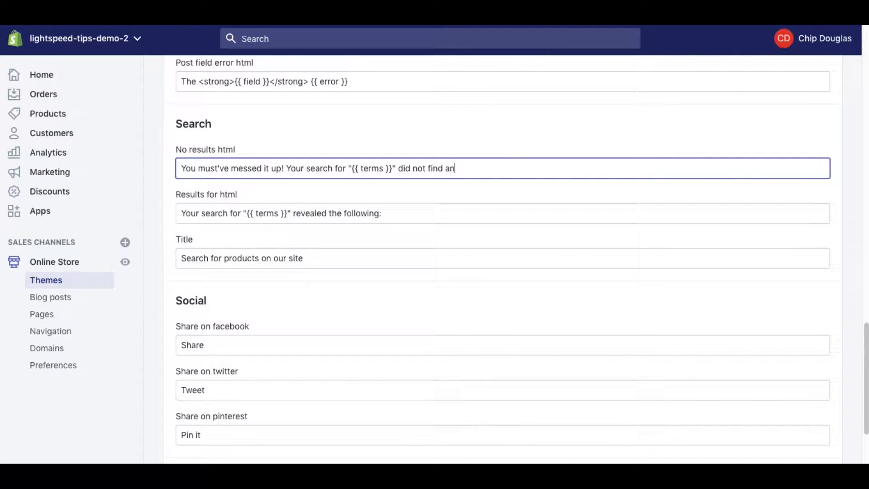
{"action": "type", "text": "ything! T"}
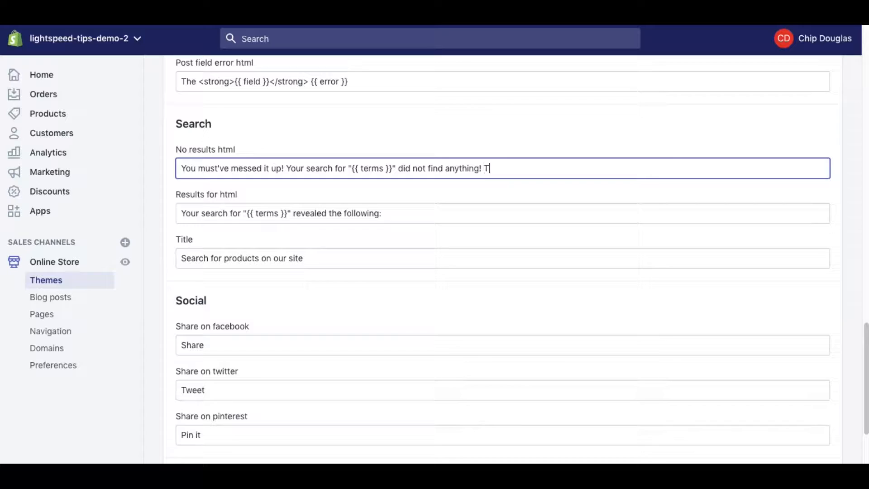
{"action": "type", "text": "ry again, good"}
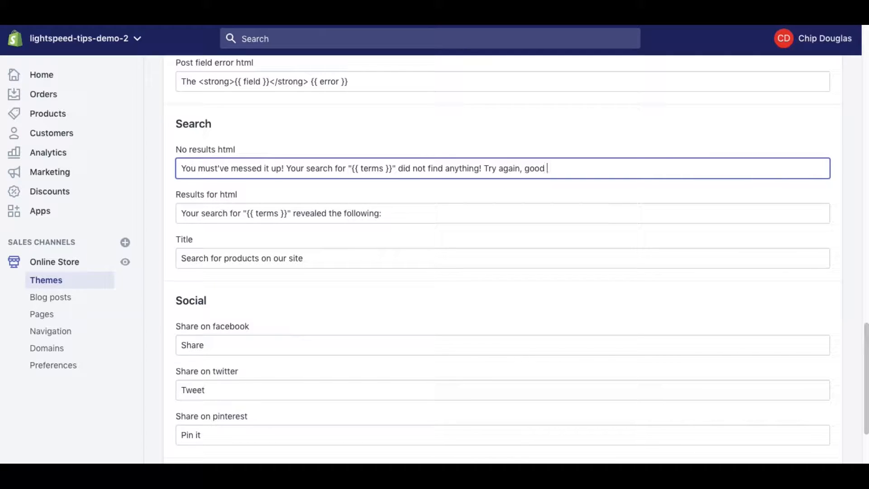
{"action": "type", "text": "luck!"}
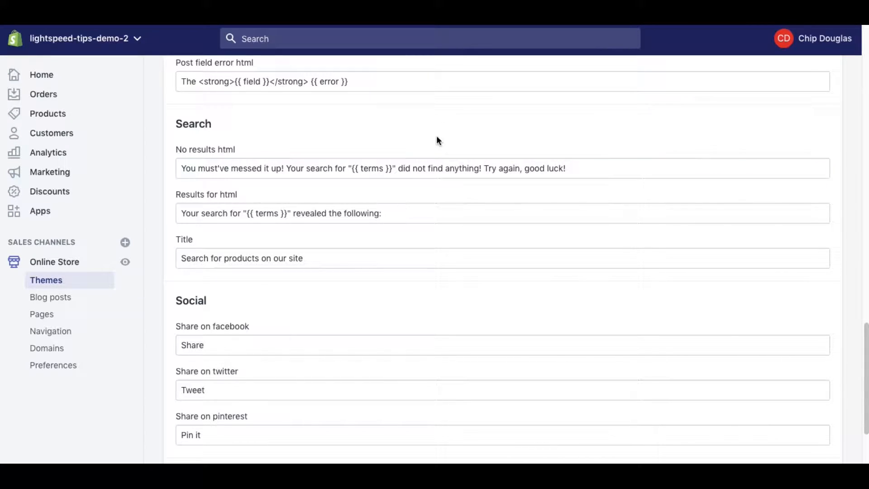
{"action": "mouse_move", "coordinate": [282, 193]}
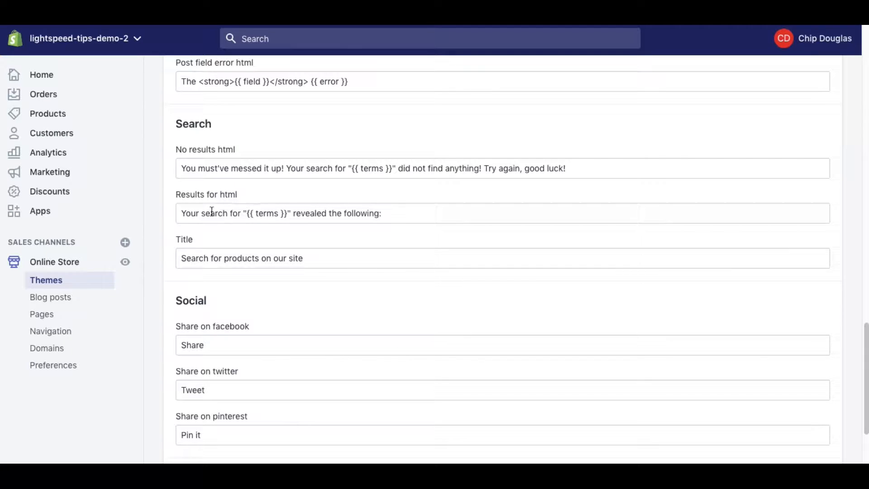
Set the Facebook label to 'Share with your friends' and end the Twitter label with 'it loud!'
{"action": "scroll", "scroll_direction": "down", "scroll_amount": 3}
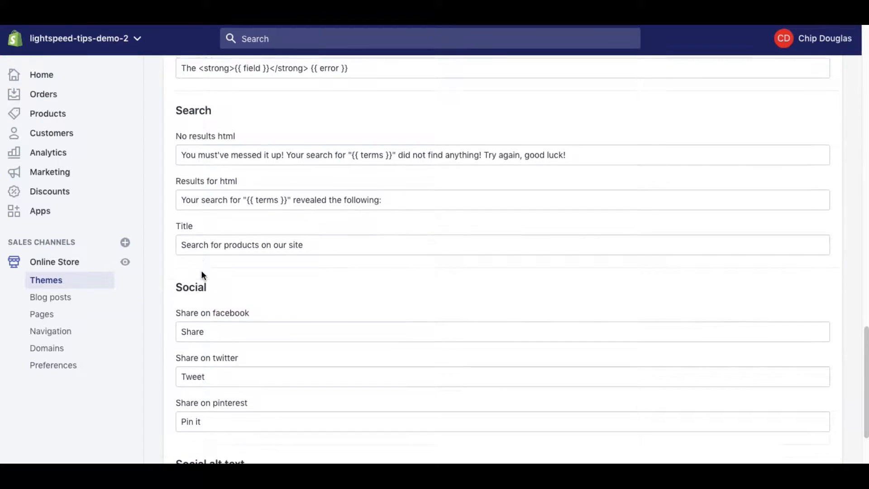
{"action": "scroll", "scroll_direction": "down", "scroll_amount": 3}
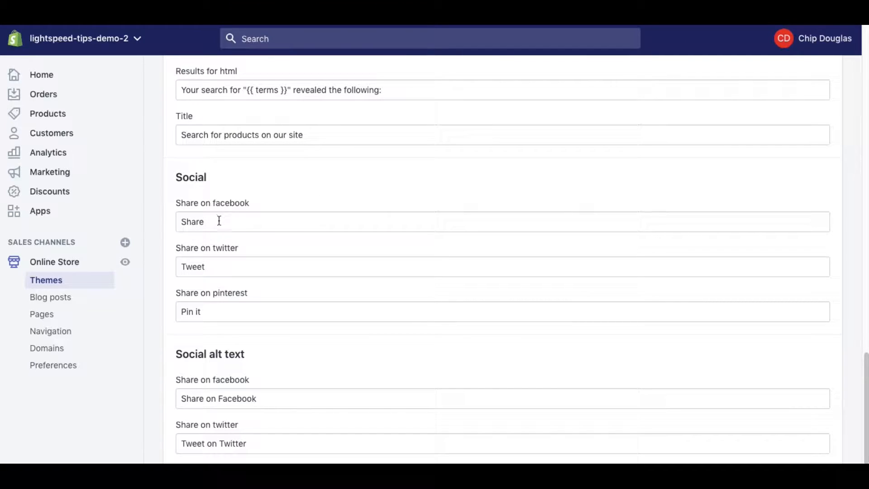
{"action": "scroll", "scroll_direction": "down", "scroll_amount": 3}
{"action": "type", "text": " with your friends"}
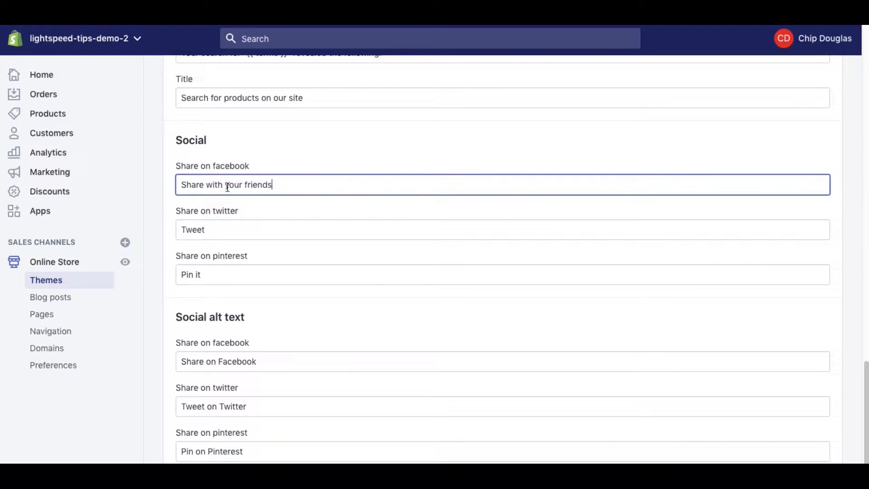
{"action": "left_click", "coordinate": [290, 229]}
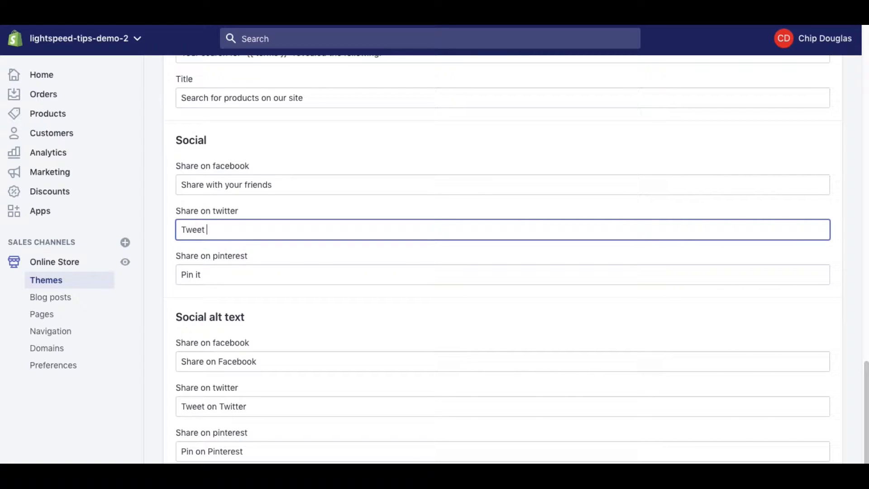
{"action": "type", "text": "it loud!"}
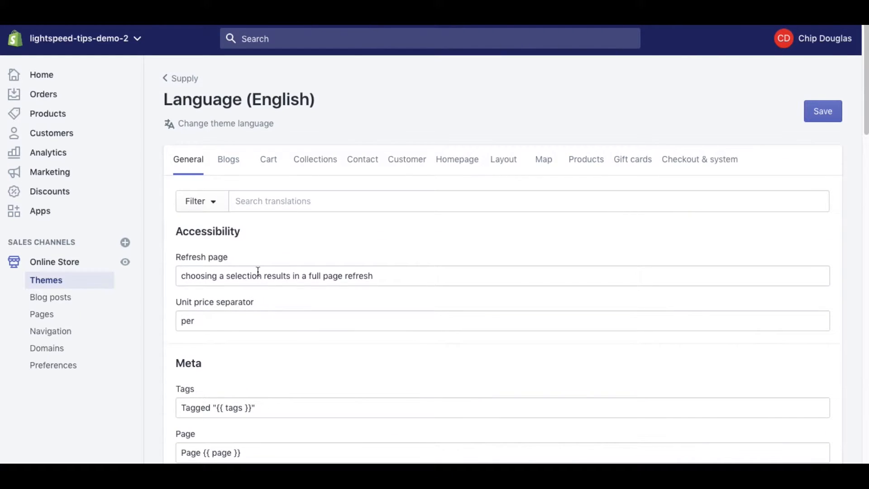
{"action": "mouse_move", "coordinate": [504, 160]}
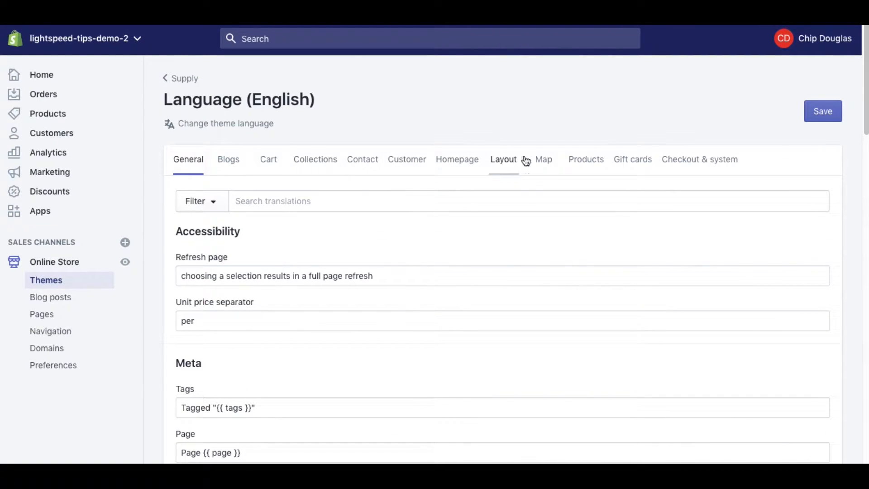
Switch the English language editor to the Products translations
{"action": "left_click", "coordinate": [586, 159]}
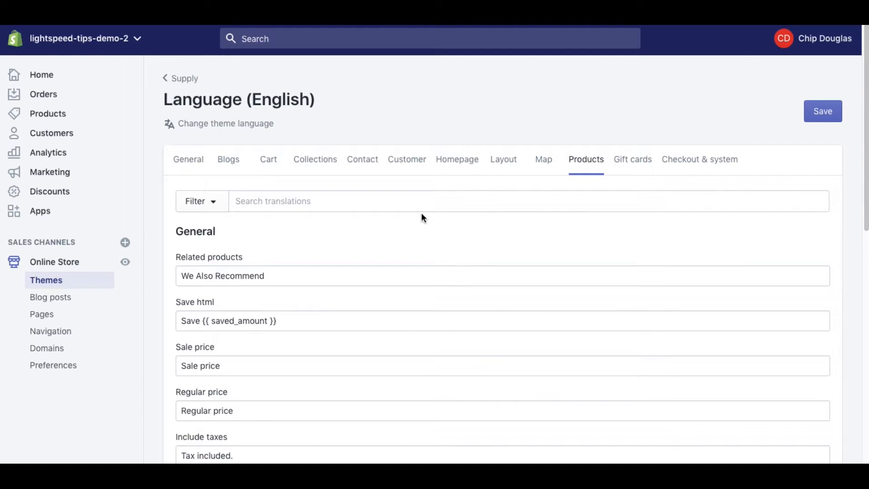
{"action": "mouse_move", "coordinate": [392, 229]}
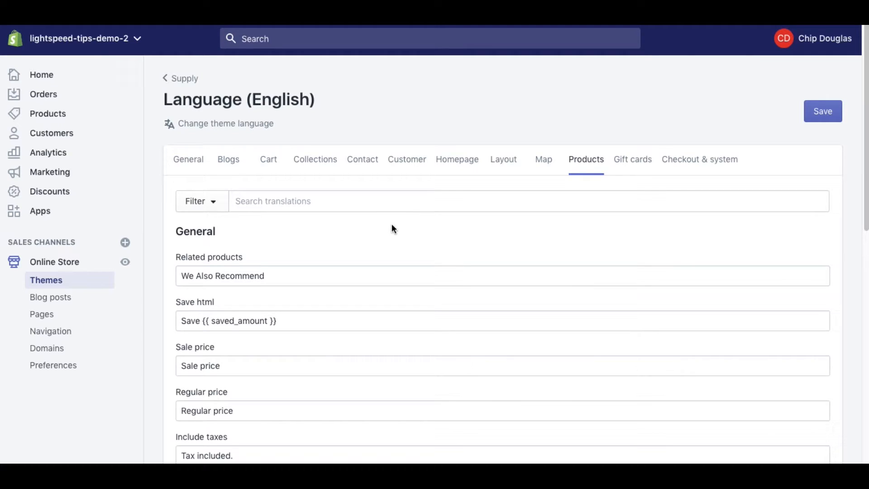
{"action": "mouse_move", "coordinate": [382, 232]}
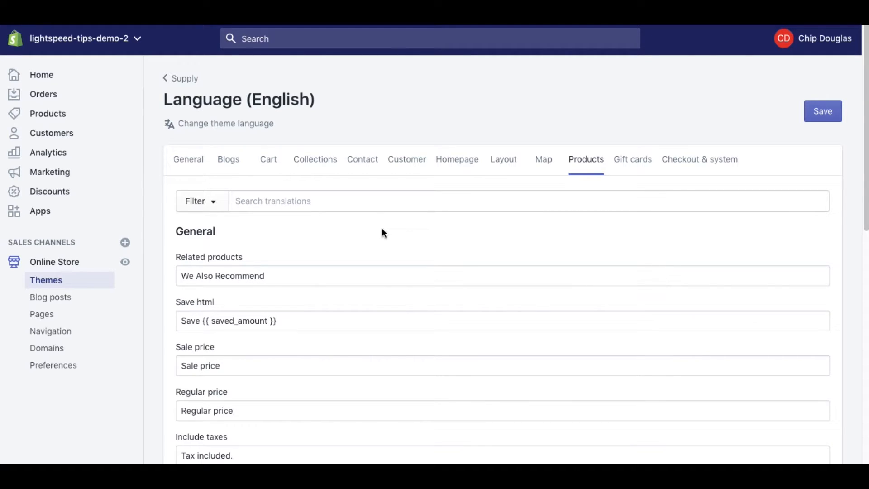
{"action": "mouse_move", "coordinate": [375, 229]}
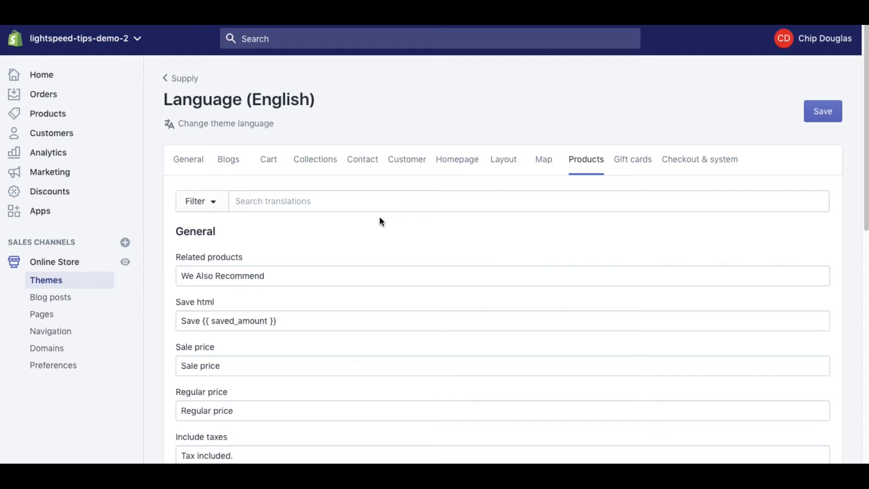
{"action": "mouse_move", "coordinate": [374, 218]}
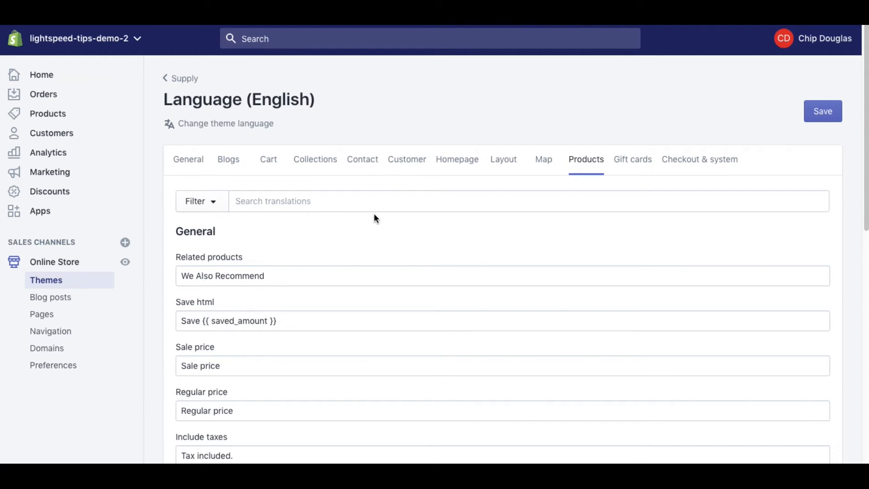